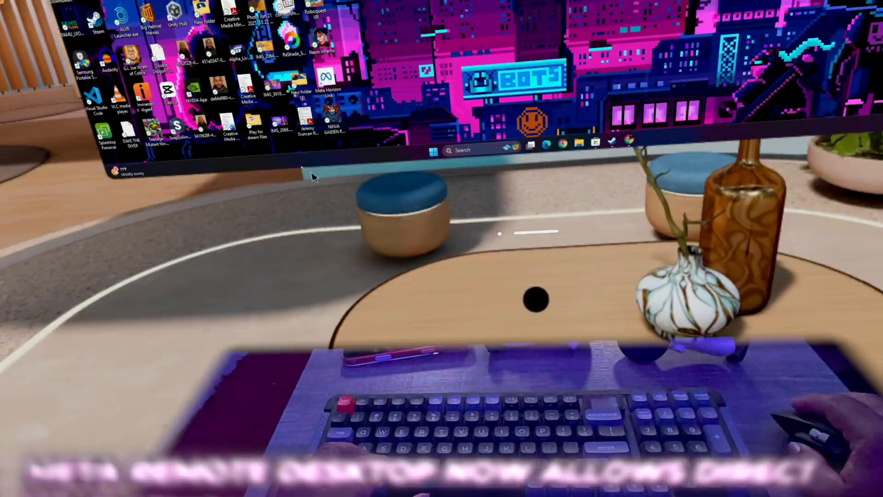
# Enter 'THIS IS COOL' into the Windows taskbar search from the physical keyboard
pyautogui.click(473, 150)
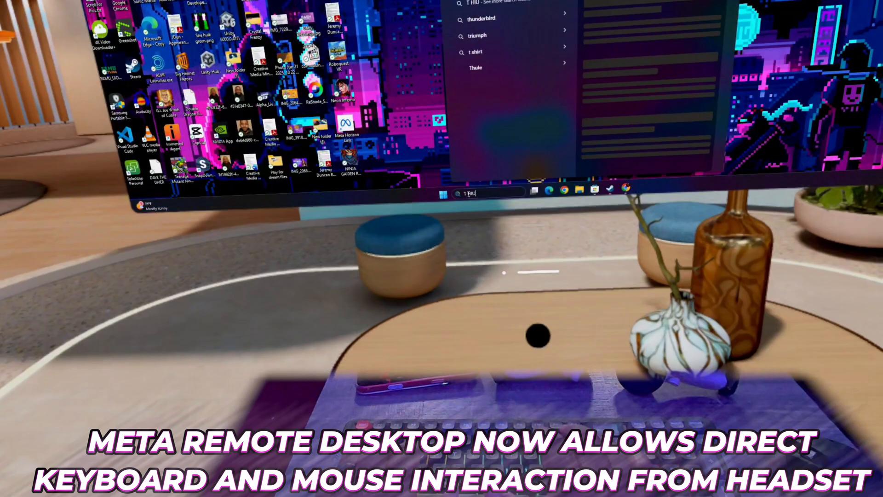
pyautogui.write('THIS IS COOL')
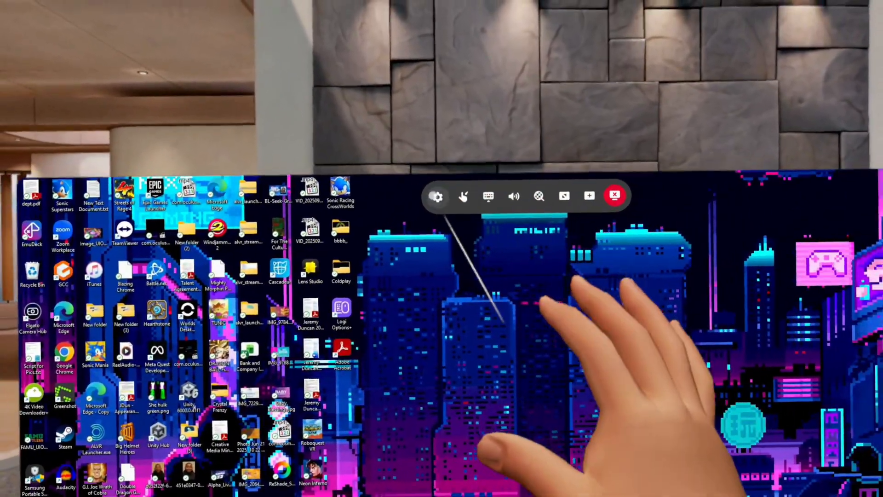
# Show the Remote Desktop toolbar and confirm 'Use hands and controllers' is on
pyautogui.click(437, 196)
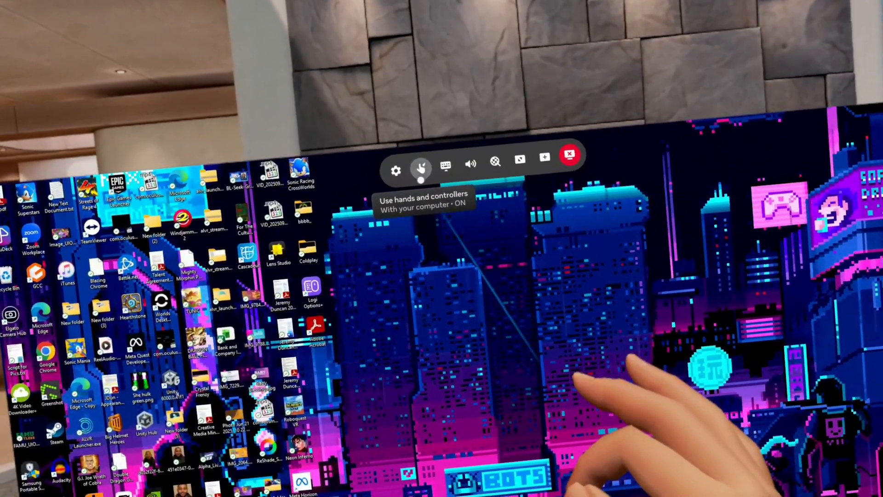
pyautogui.click(420, 164)
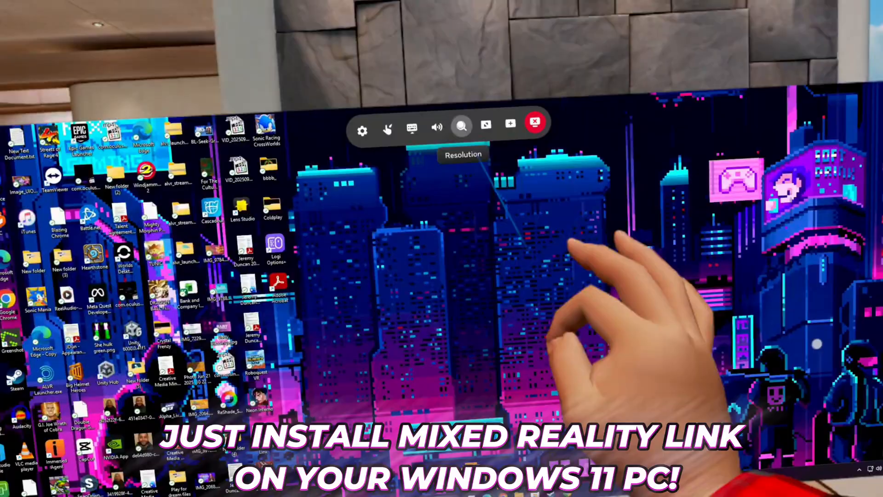
pyautogui.click(461, 126)
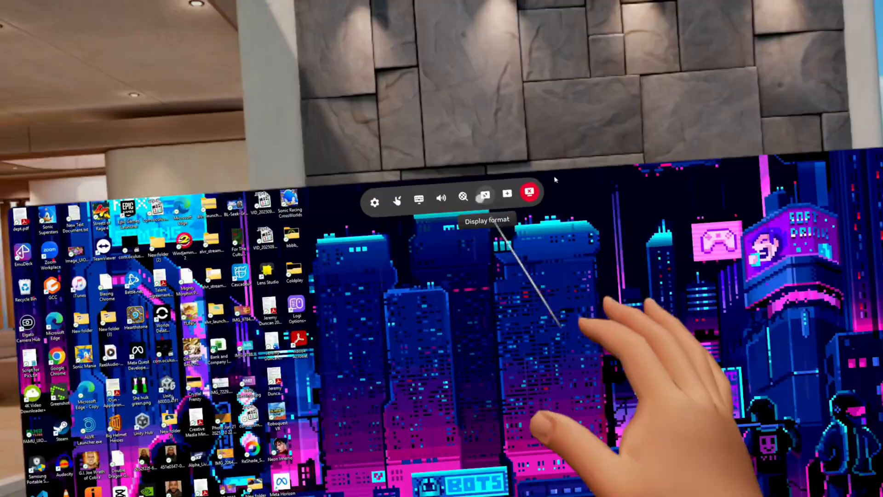
# Switch to the ultrawide display and place the Chrome and Steam windows across it
pyautogui.click(484, 195)
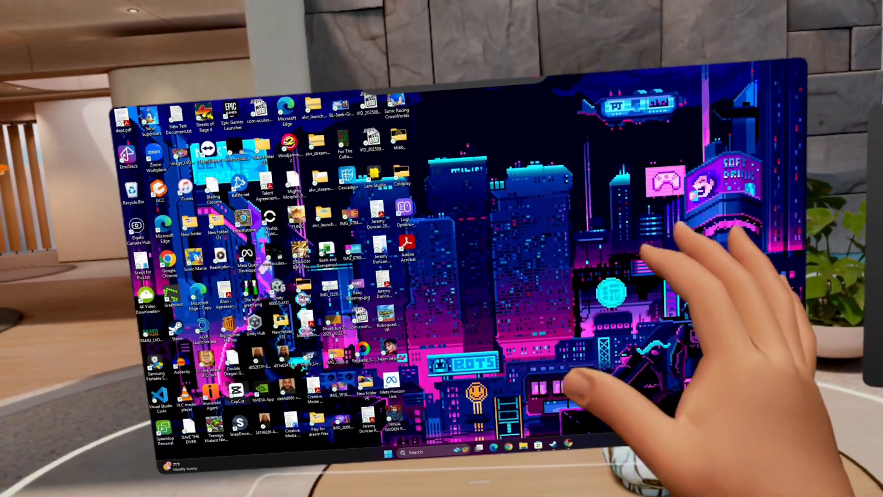
pyautogui.click(489, 123)
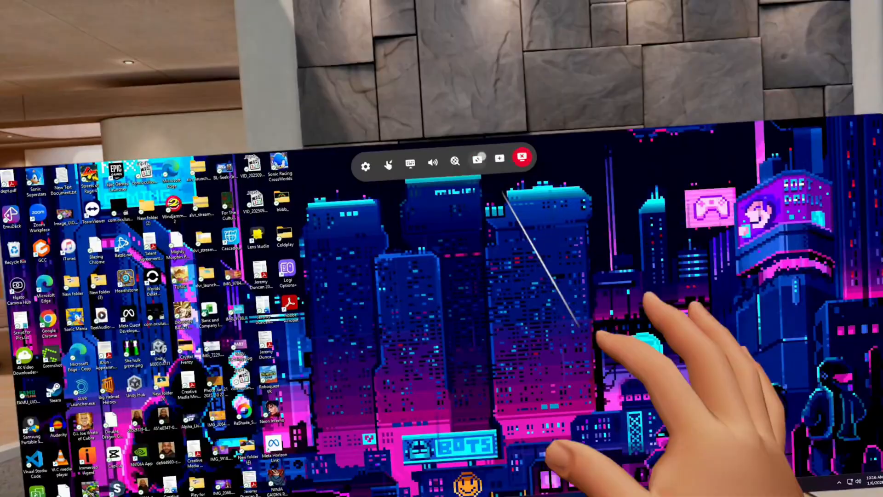
pyautogui.click(522, 157)
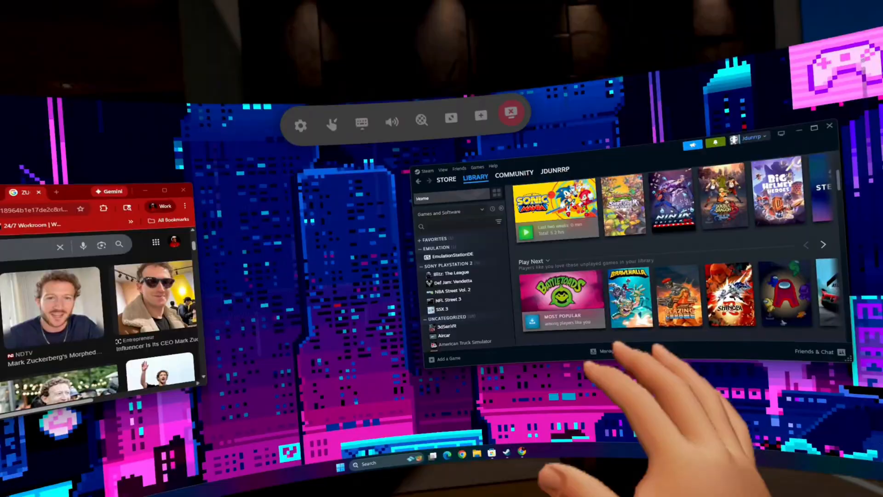
# Add a compact virtual monitor beside a portrait one holding Chrome
pyautogui.click(451, 117)
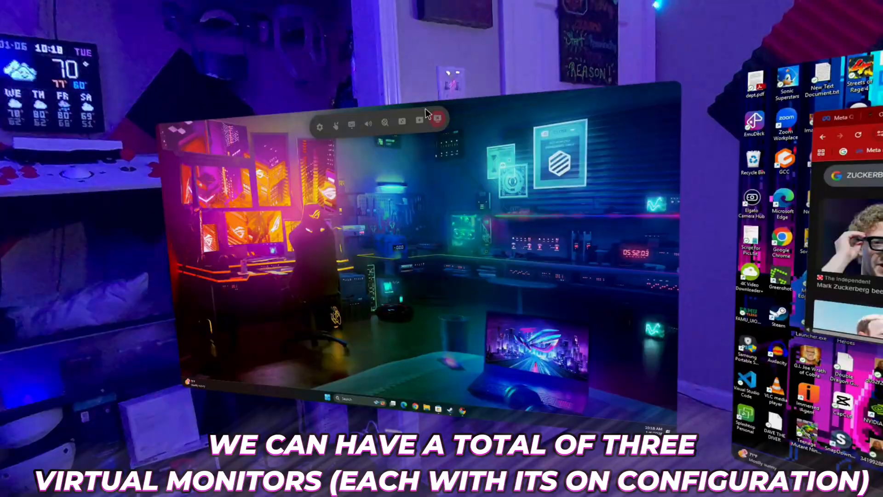
# Drag a window by its title bar onto another virtual monitor
pyautogui.click(416, 135)
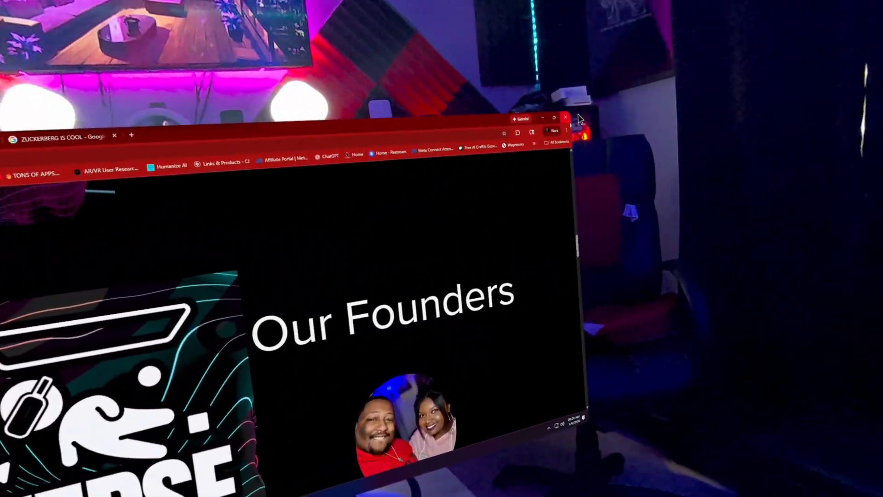
# Open the headset's Quick Settings from the universal menu bar
pyautogui.click(565, 116)
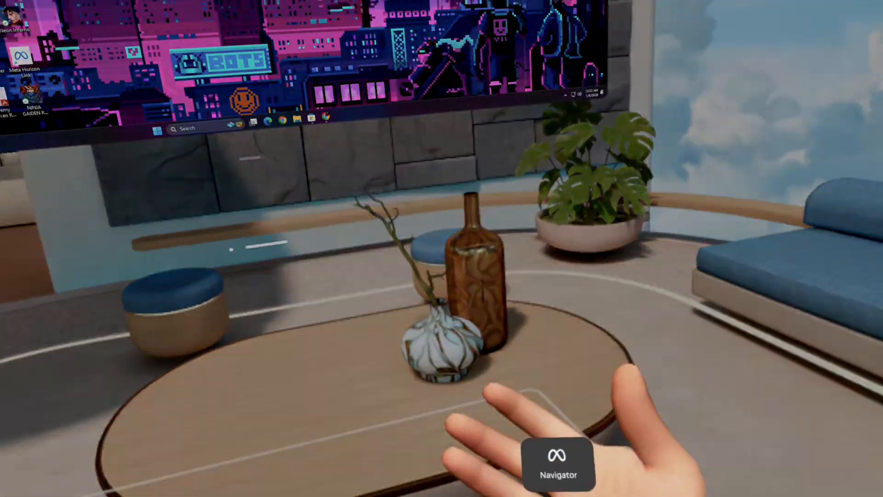
pyautogui.click(559, 462)
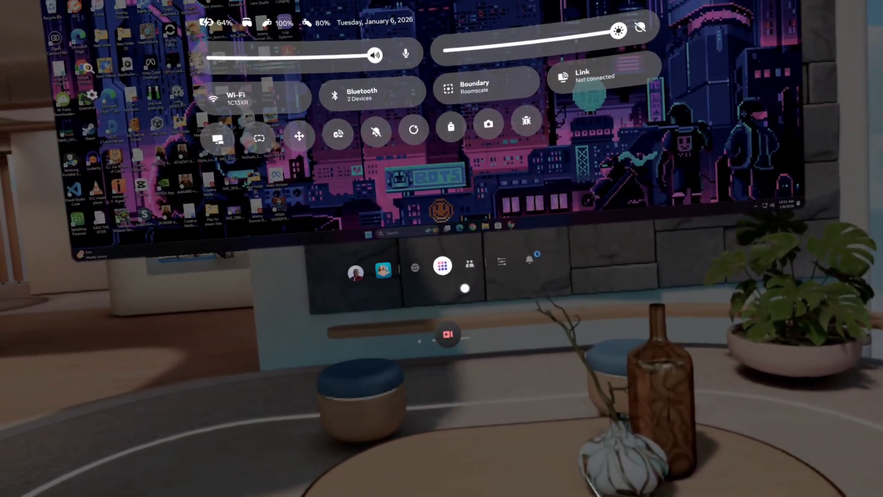